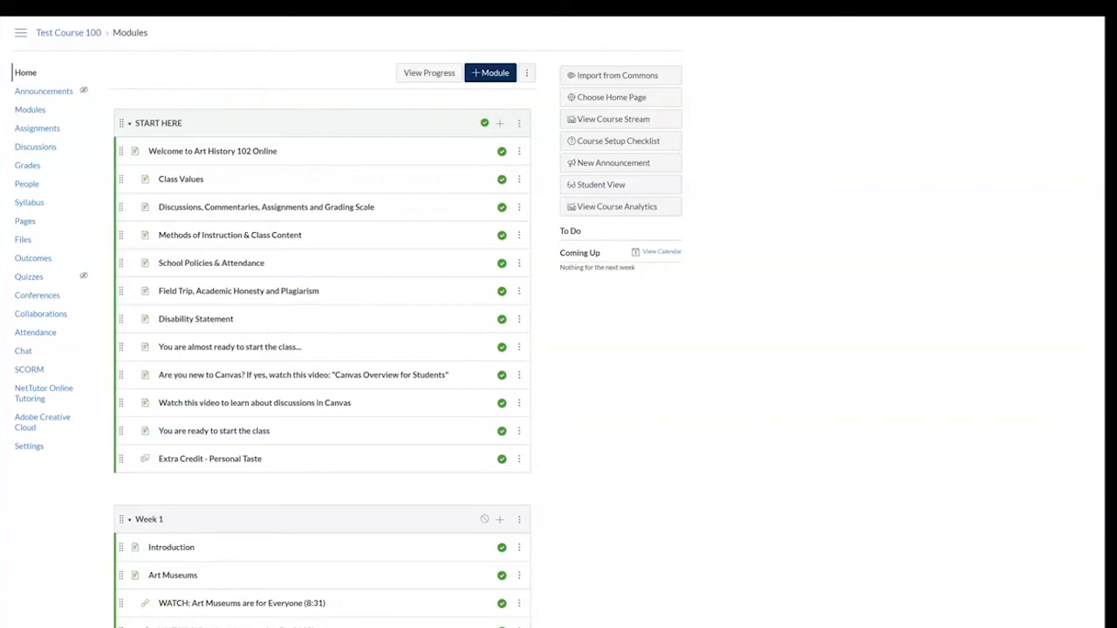
mouse_move(85, 303)
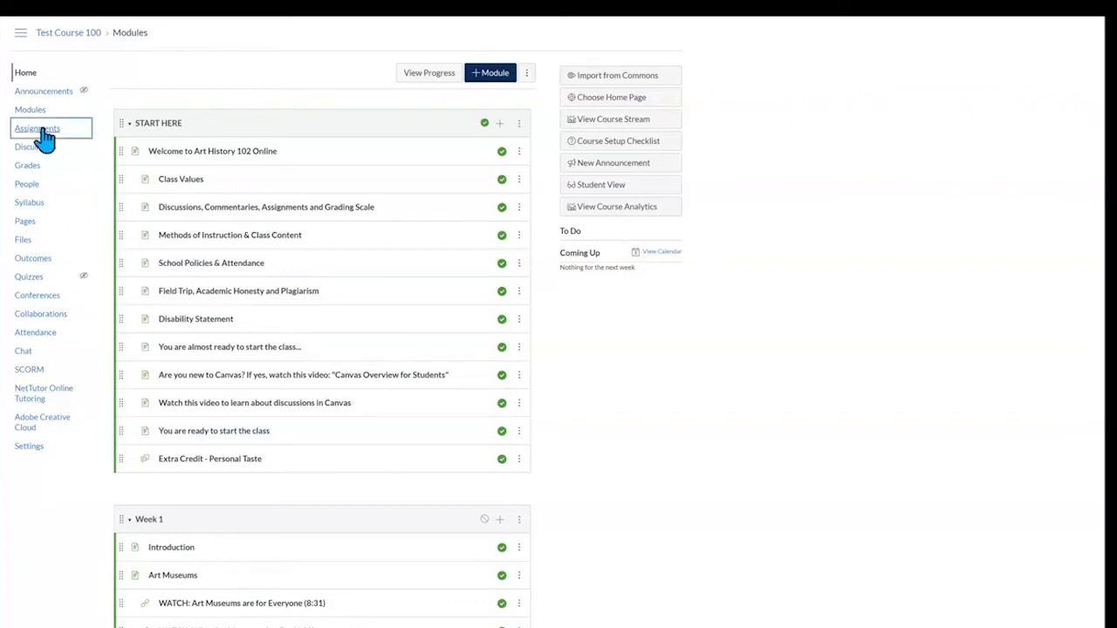
Step: Browse the course Assignments page through the Homework, Discussions, Essays and Final Presentation groups
left_click(37, 128)
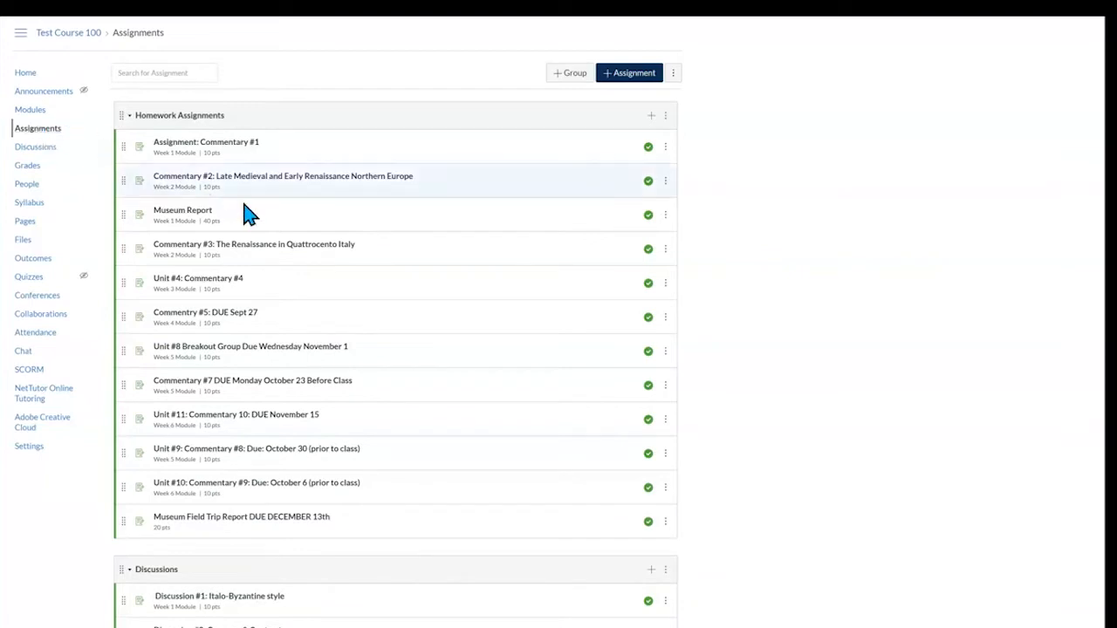
scroll("down", 3)
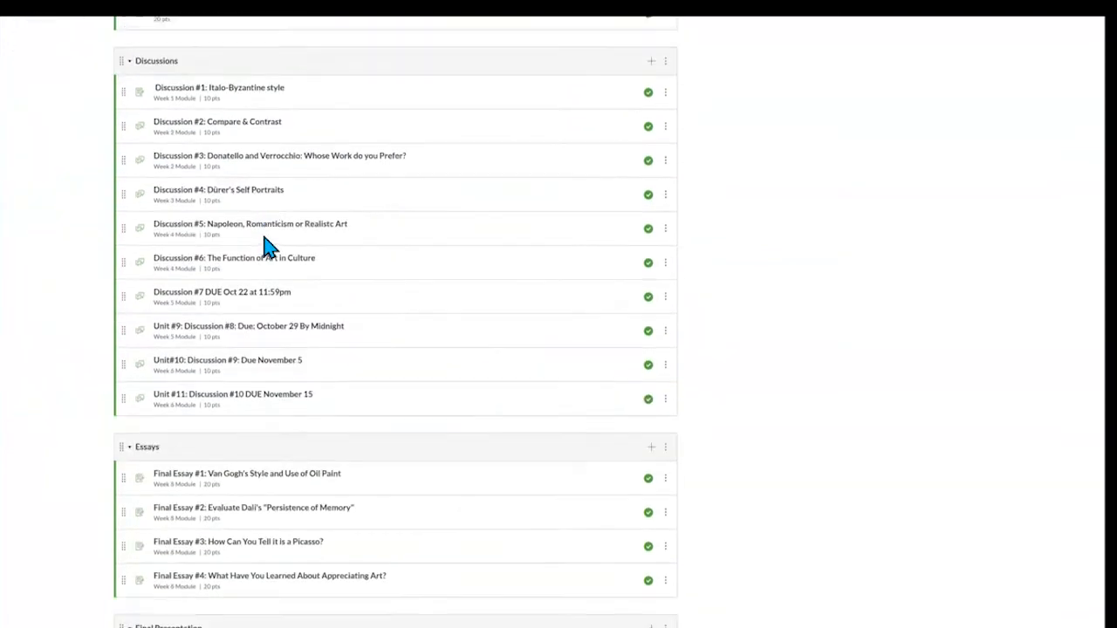
scroll("down", 3)
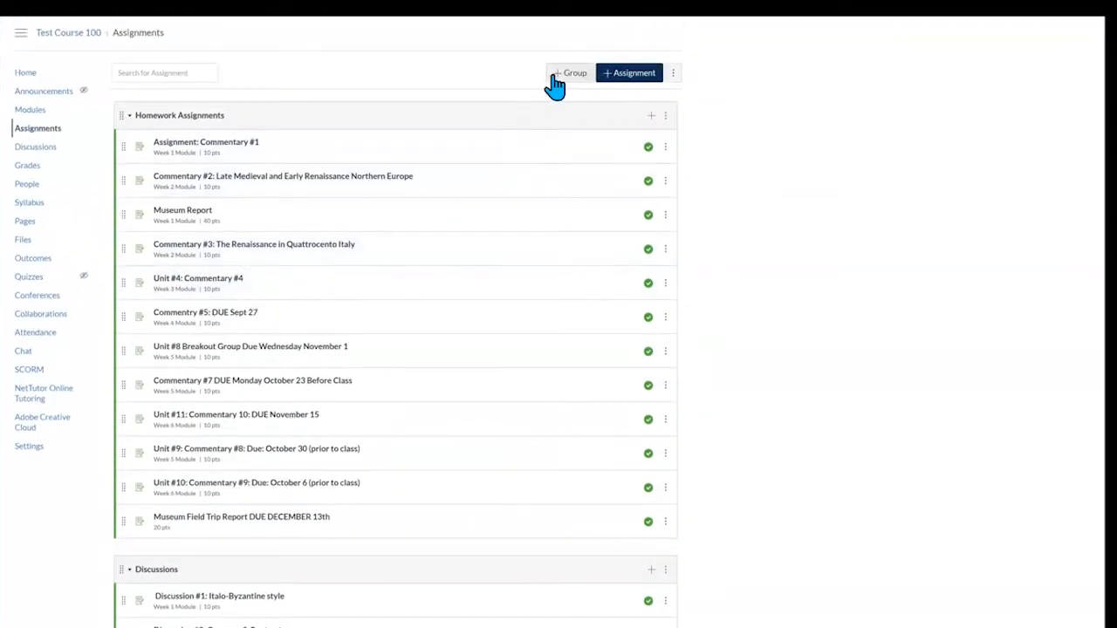
left_click(568, 73)
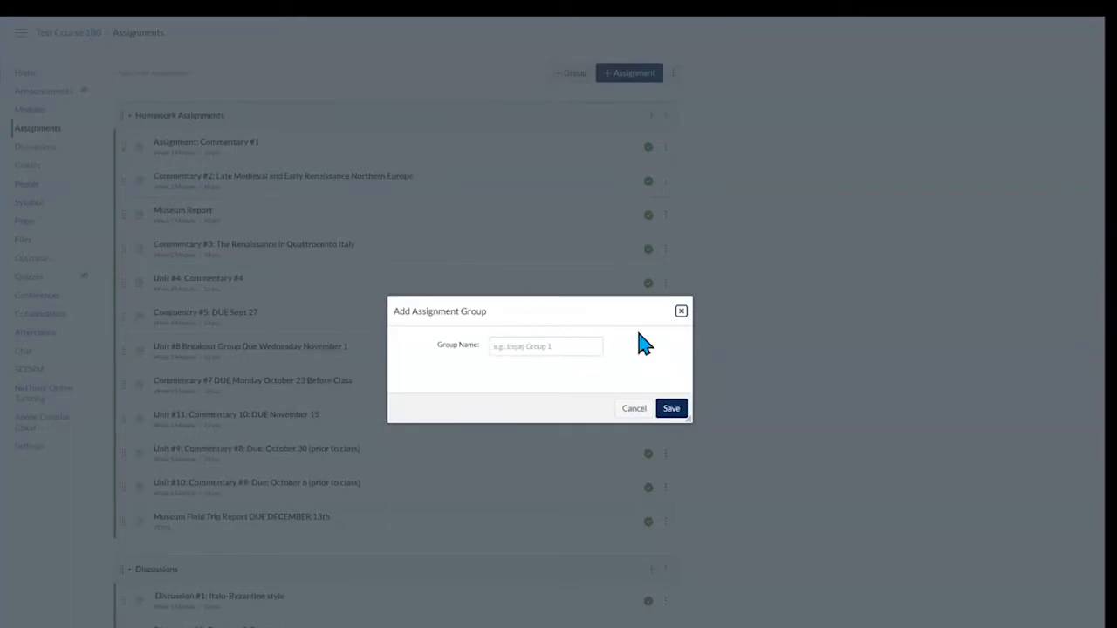
left_click(634, 408)
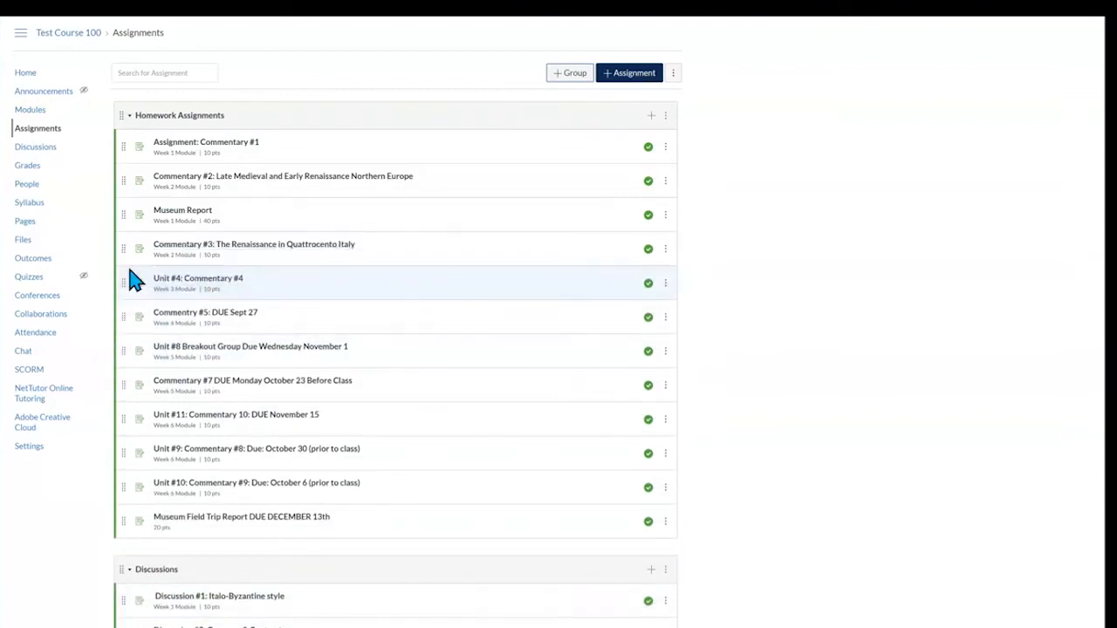
mouse_move(674, 72)
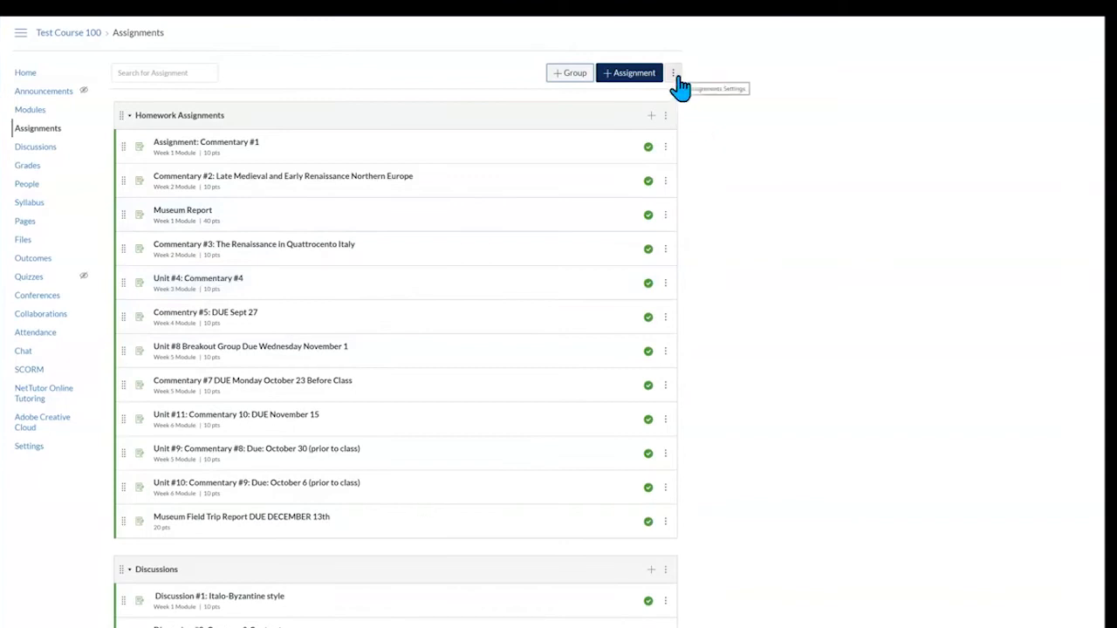
Step: Weight the final grade by group: Homework, Discussions, Essays 20% each, Final Presentation 40%, and save
left_click(674, 73)
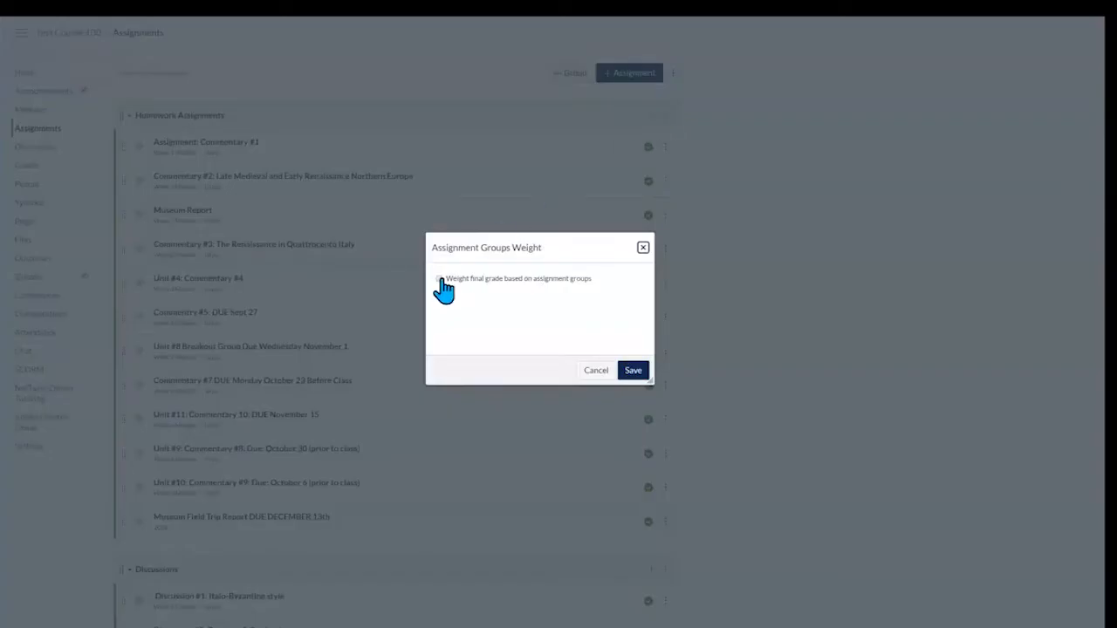
left_click(440, 279)
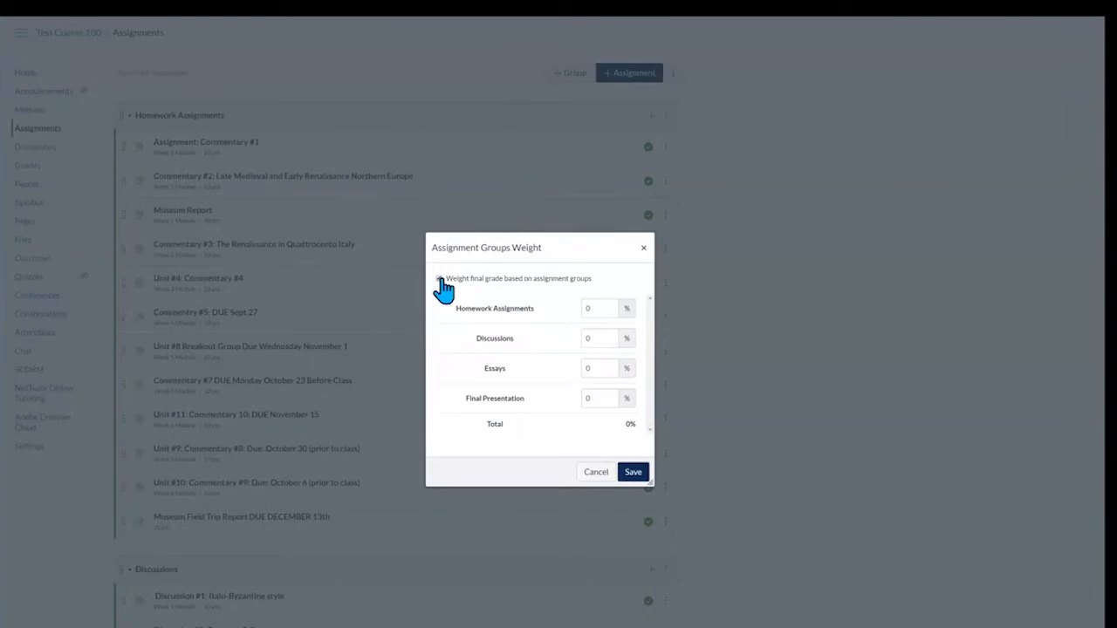
left_click(438, 278)
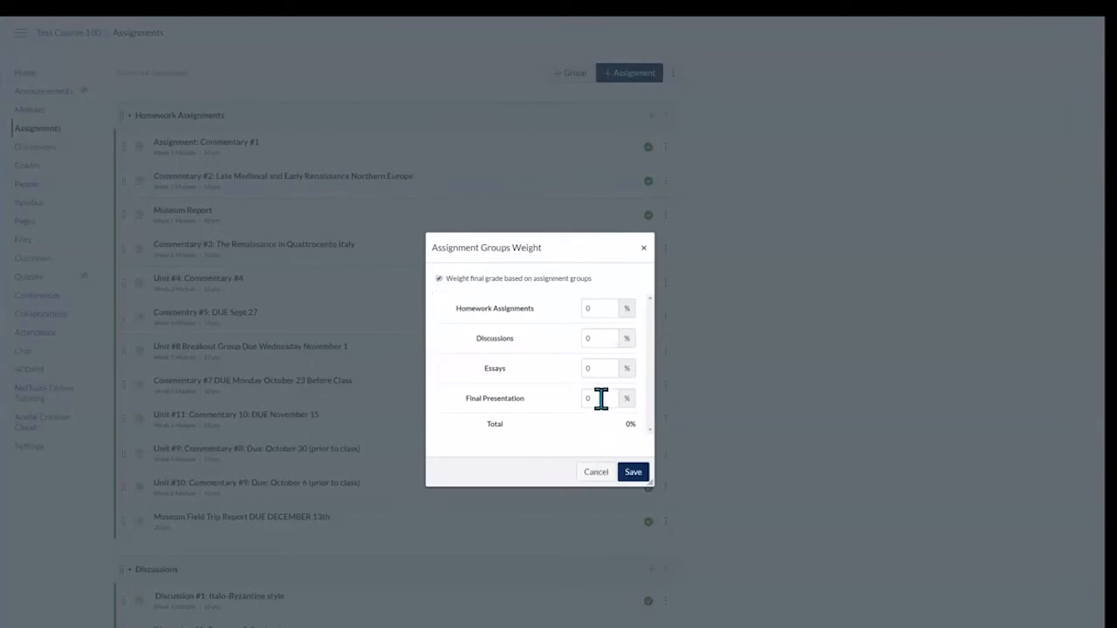
left_click(598, 398)
type("40")
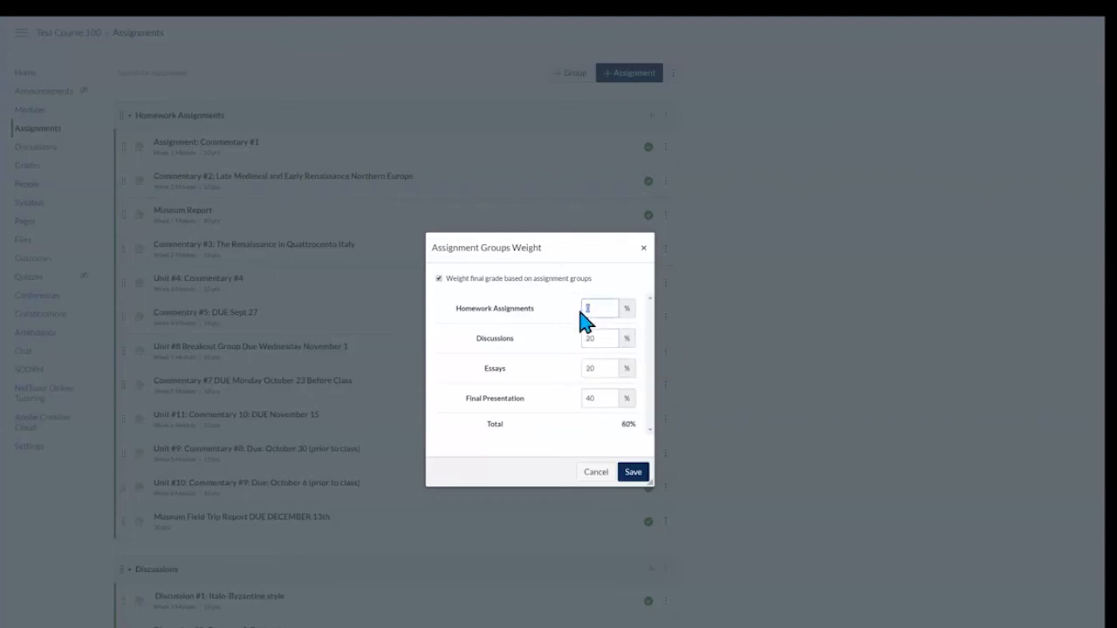
type("20")
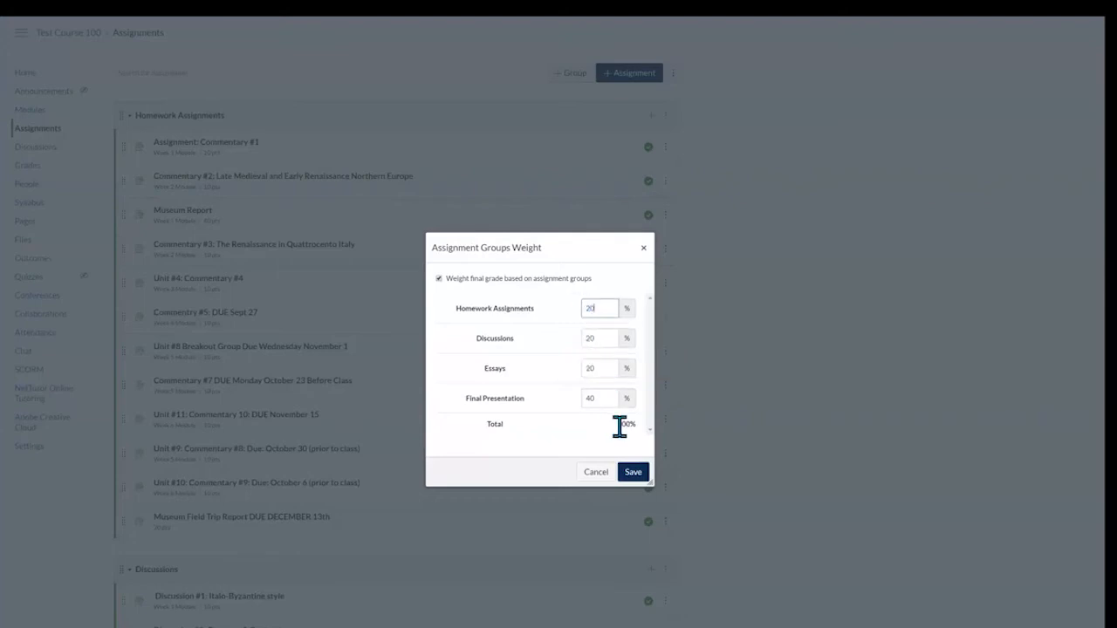
left_click(633, 471)
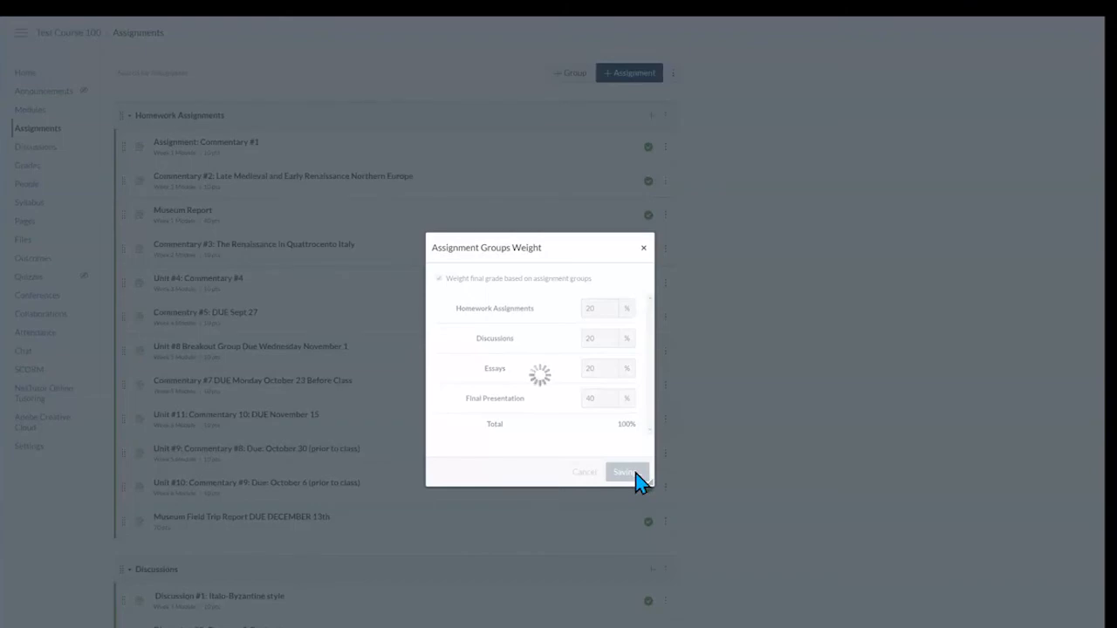
left_click(624, 471)
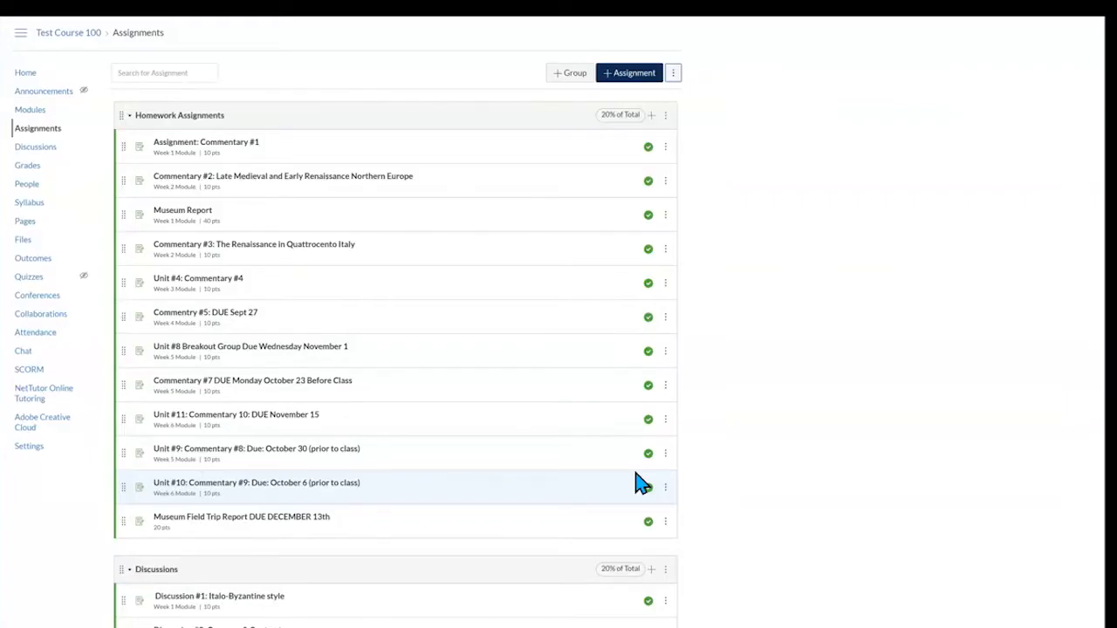
mouse_move(30, 170)
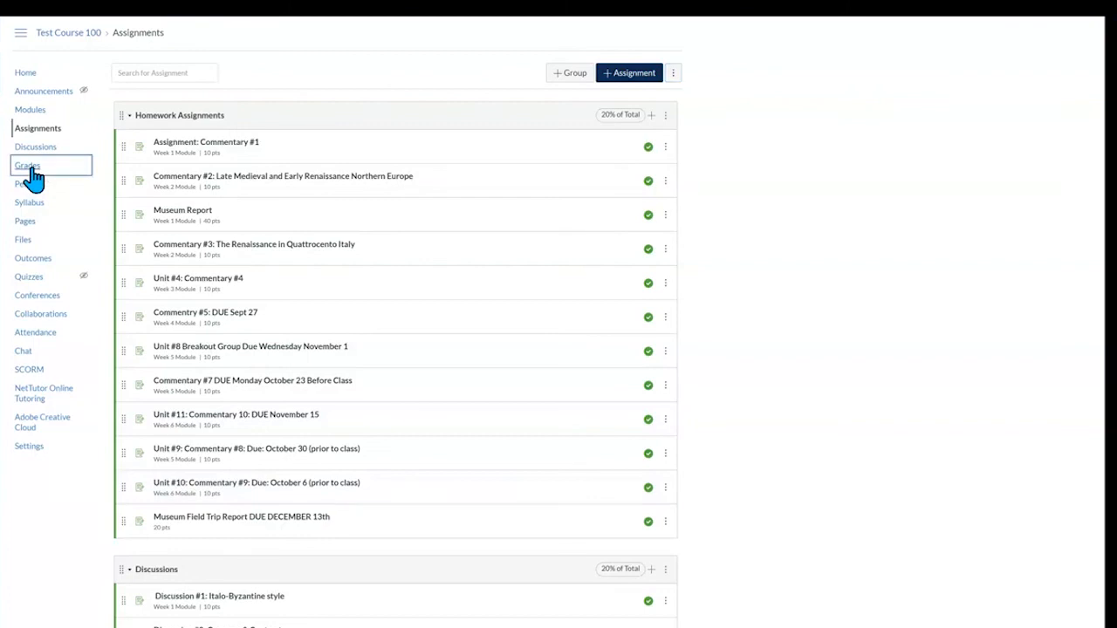
Step: Go to the course Gradebook
left_click(27, 165)
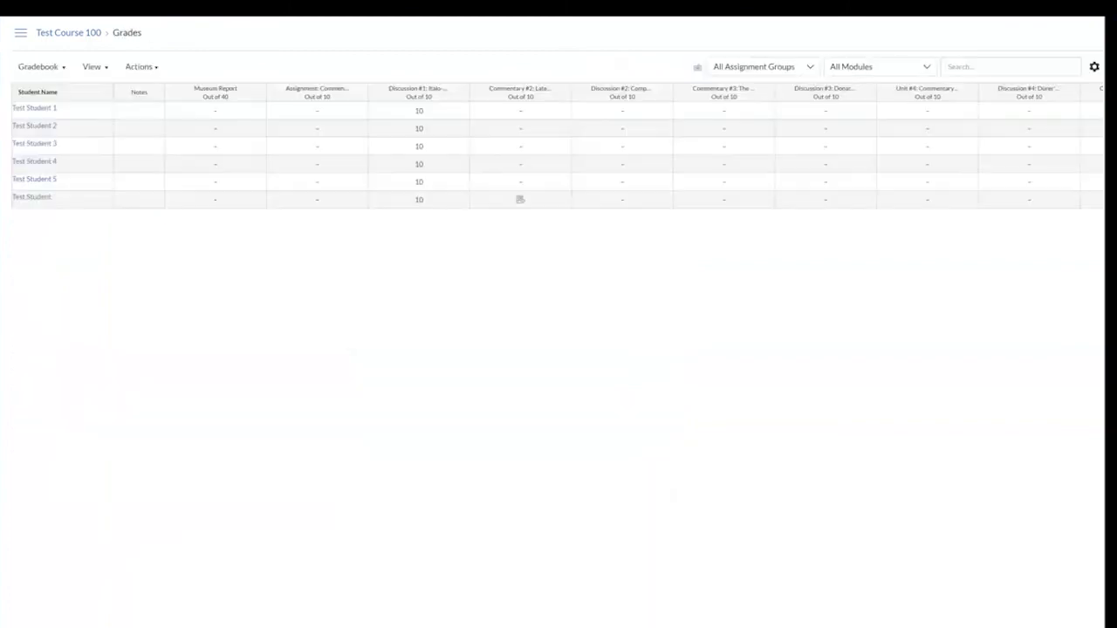
Step: Scroll the Gradebook right to the group columns showing 20/20/20/40 beside the Total column
scroll("right", 3)
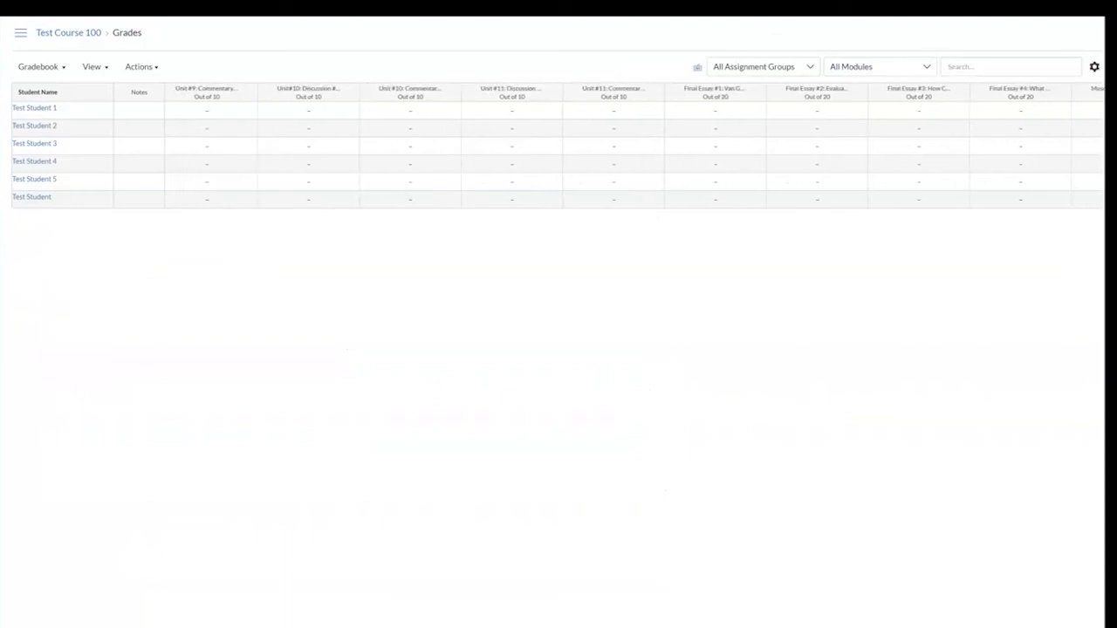
scroll("right", 3)
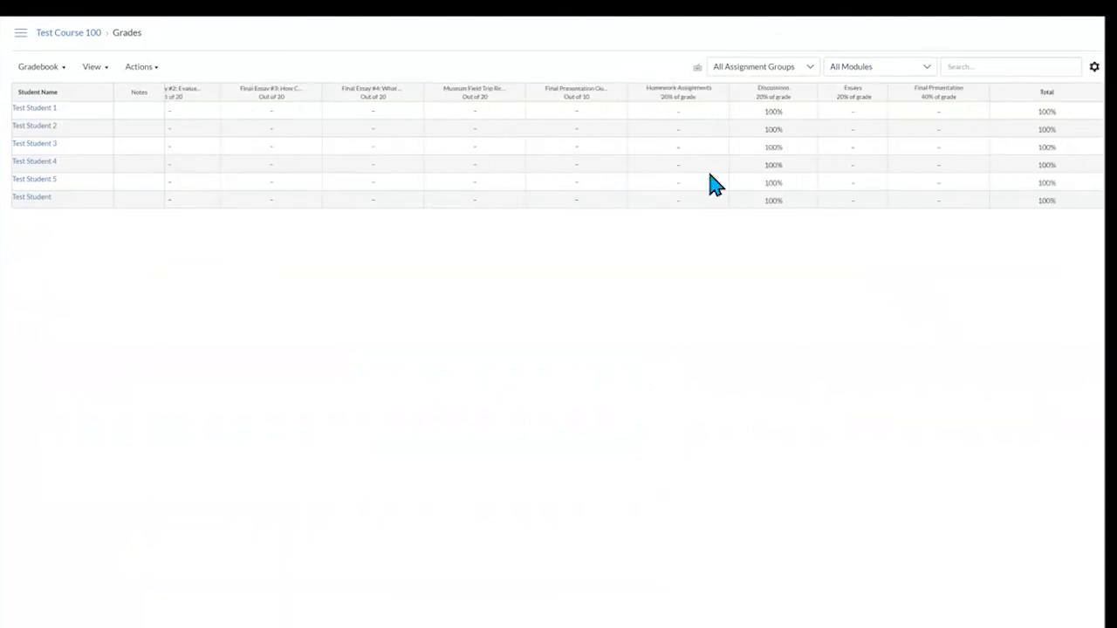